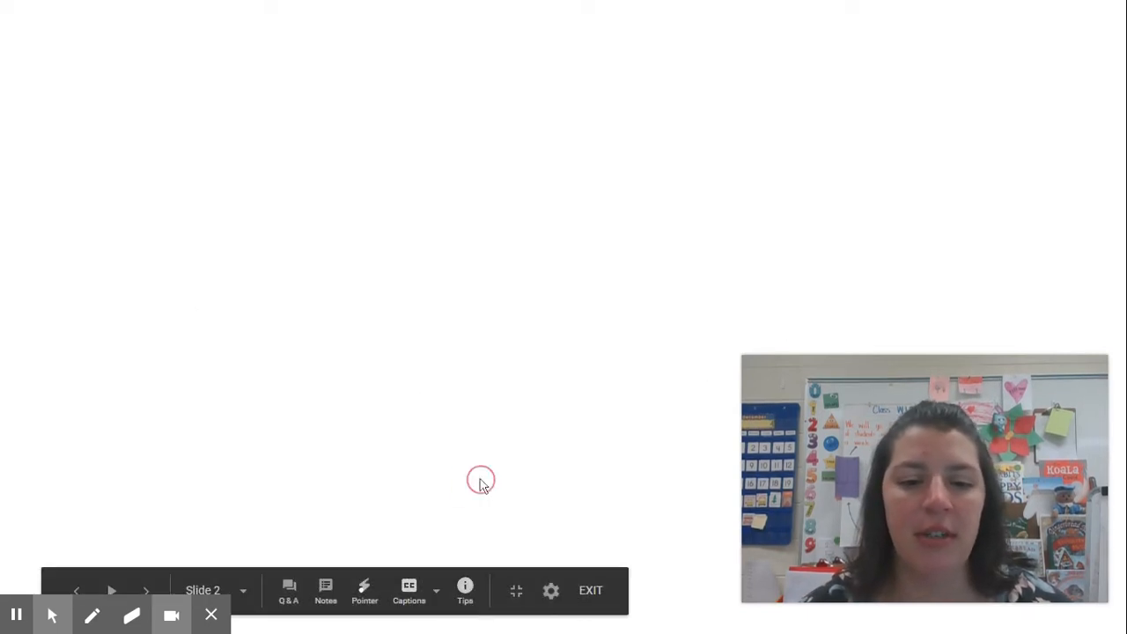
mouse_move(310, 348)
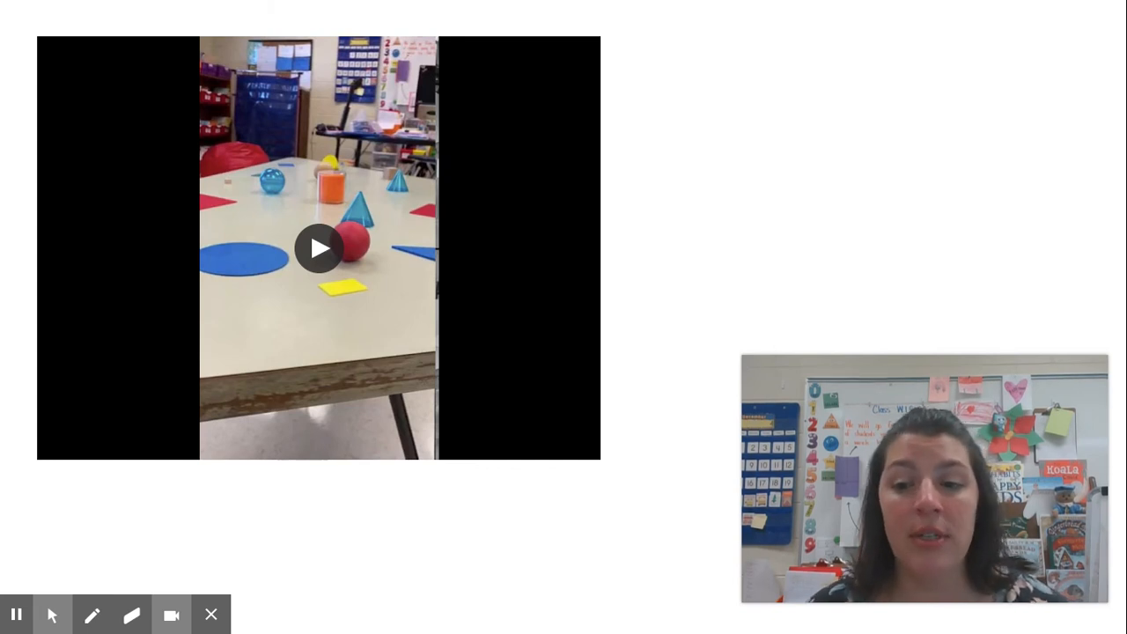
mouse_move(612, 520)
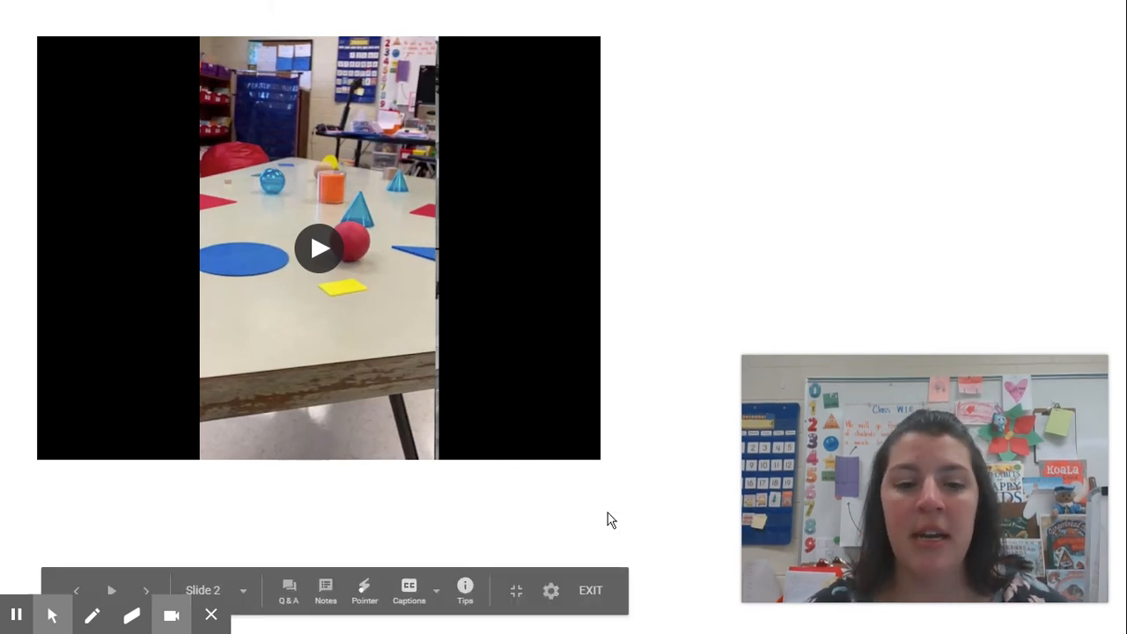
mouse_move(345, 524)
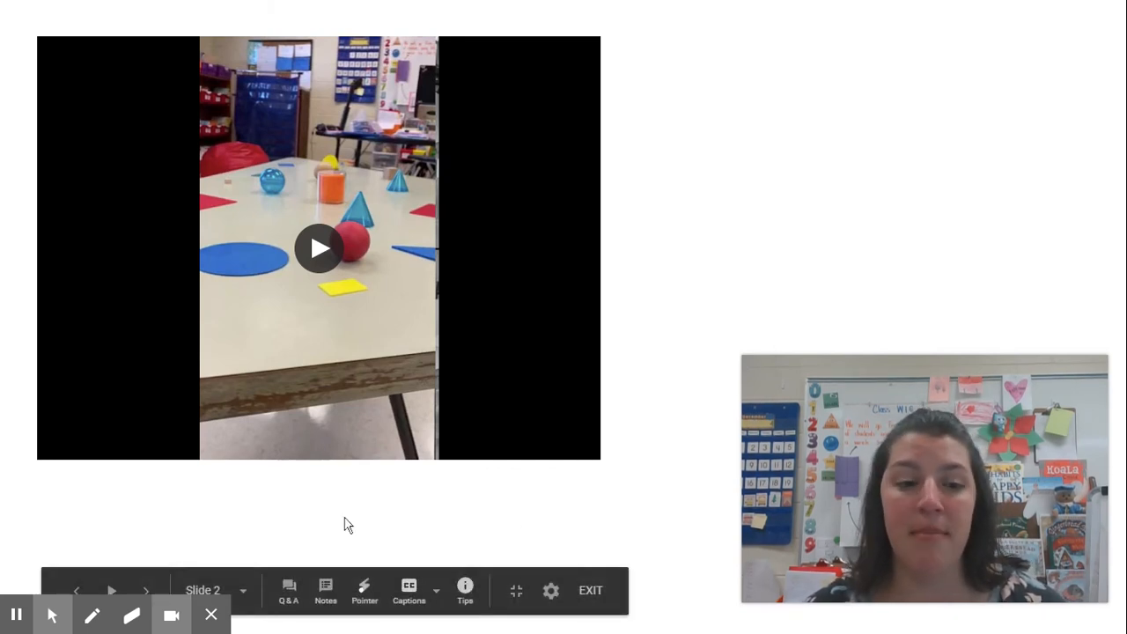